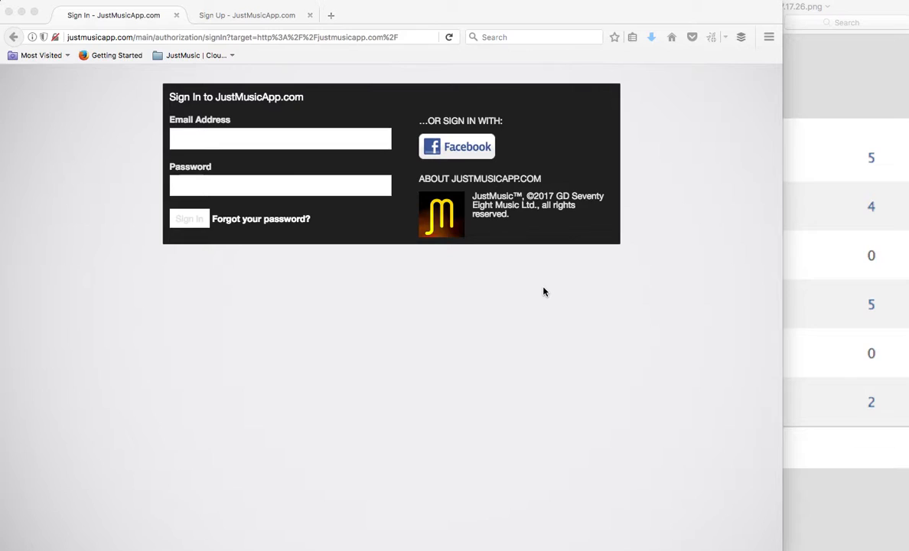
{"action": "mouse_move", "coordinate": [550, 289]}
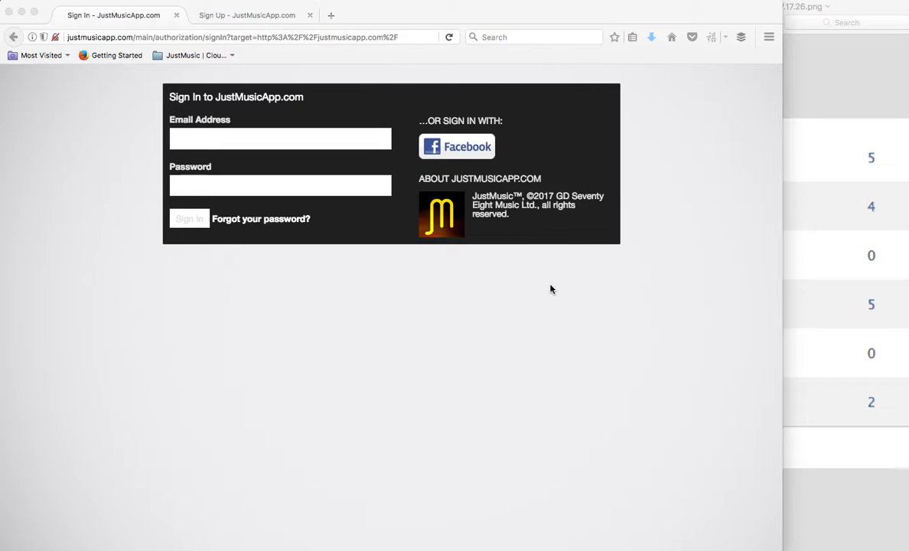
{"action": "mouse_move", "coordinate": [655, 211]}
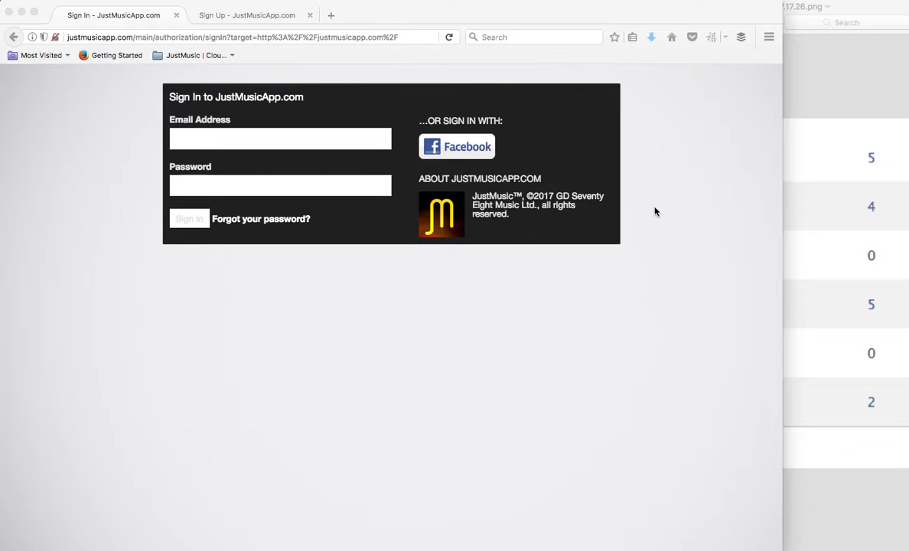
{"action": "mouse_move", "coordinate": [264, 96]}
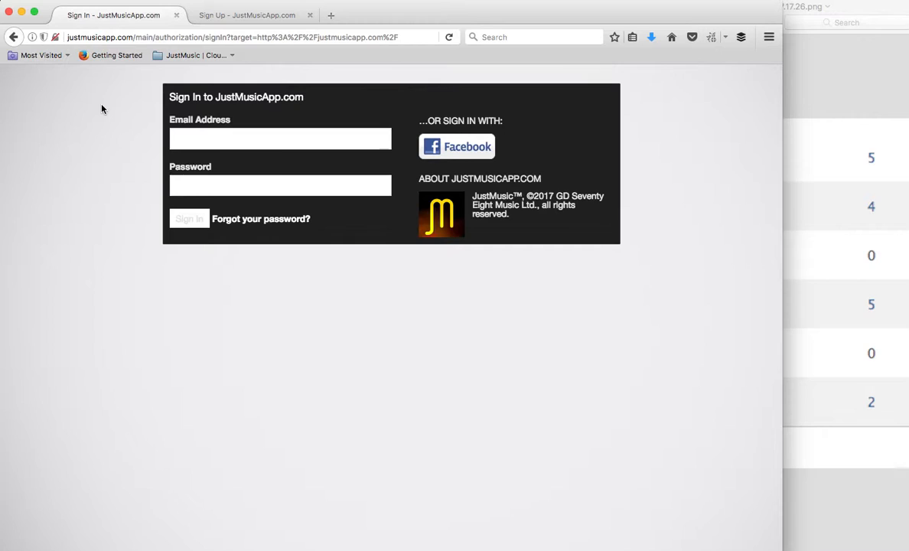
{"action": "mouse_move", "coordinate": [320, 106]}
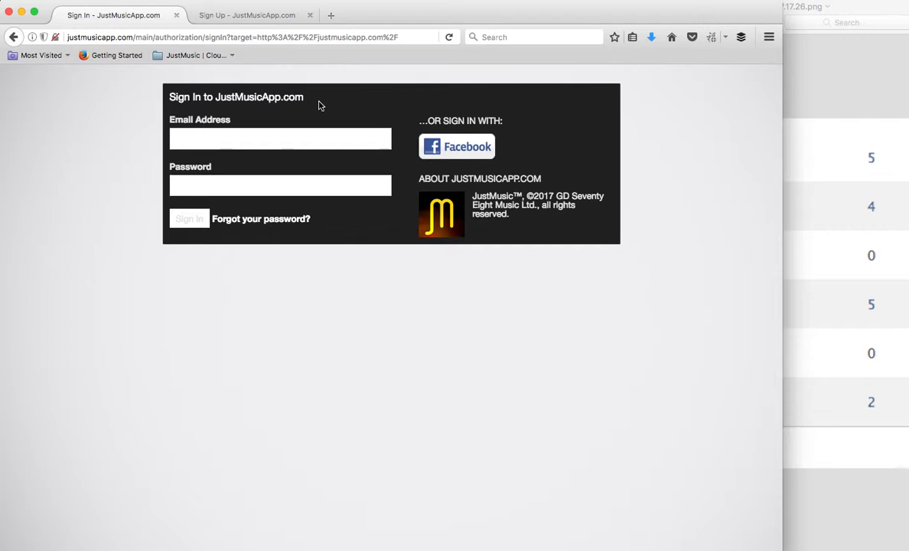
Switch to the second tab showing the Sign In page with the 'New? Click here to join' link
{"action": "left_click", "coordinate": [246, 16]}
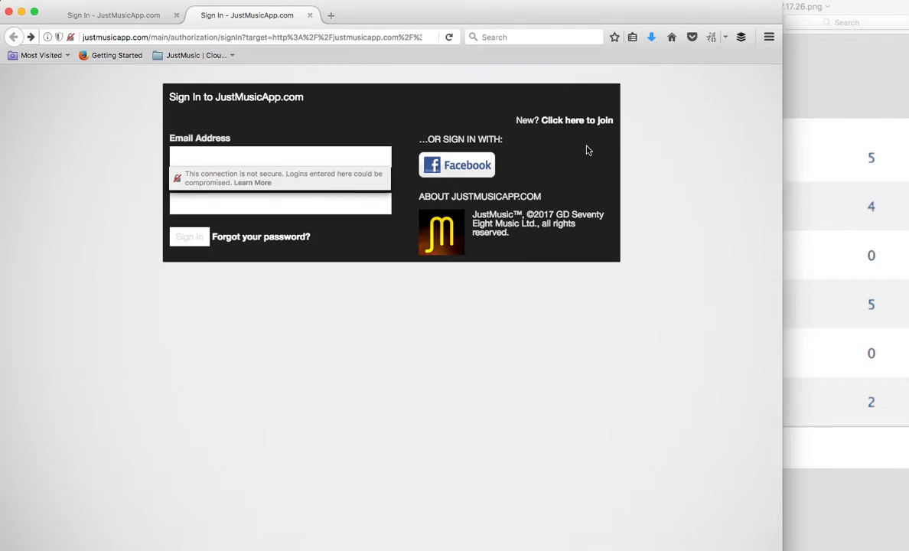
Bring up the Sign Up form via 'Click here to join', then jump to the signed-in profile from the JustMusic bookmark
{"action": "left_click", "coordinate": [576, 119]}
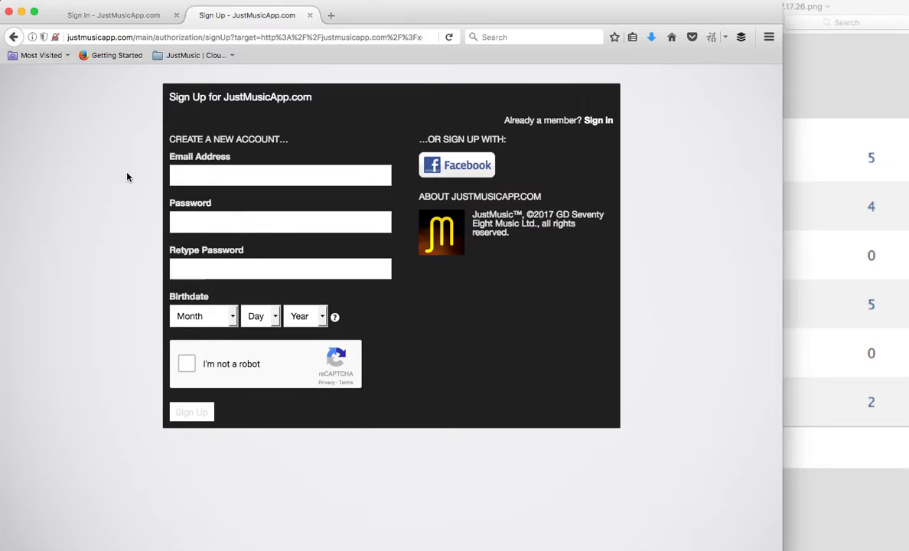
{"action": "mouse_move", "coordinate": [172, 63]}
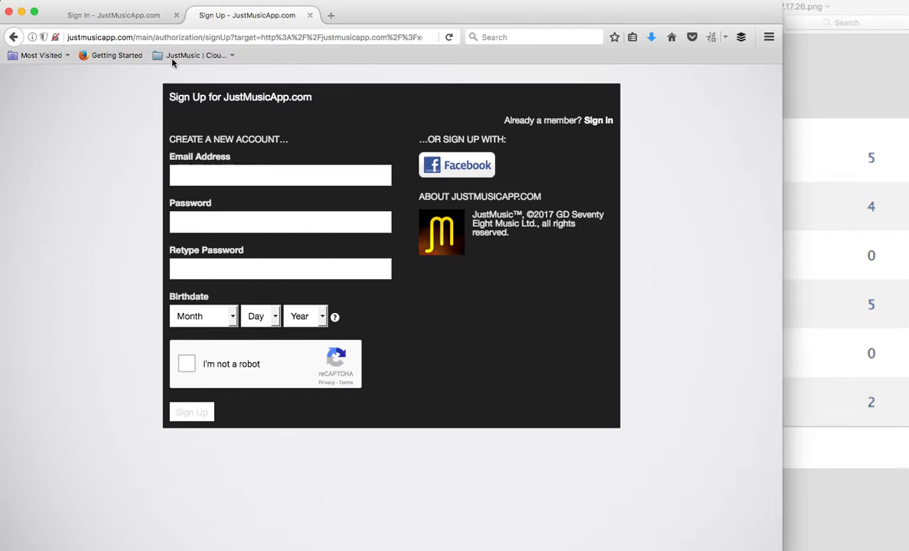
{"action": "left_click", "coordinate": [113, 15]}
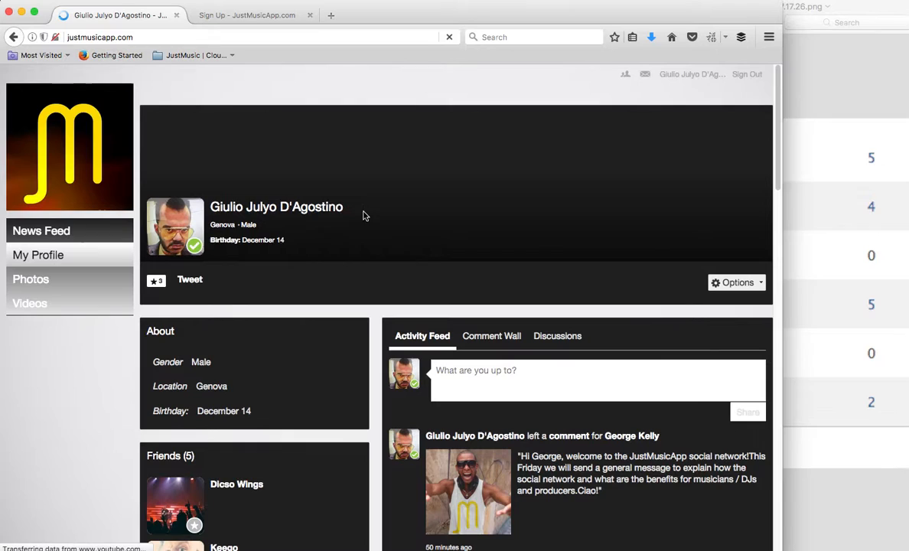
{"action": "scroll", "scroll_direction": "down", "scroll_amount": 3}
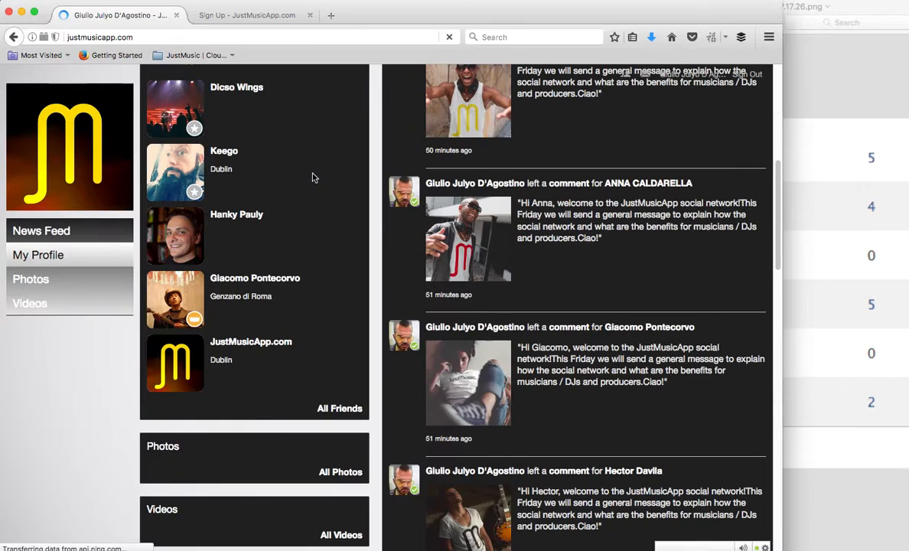
{"action": "left_click", "coordinate": [38, 254]}
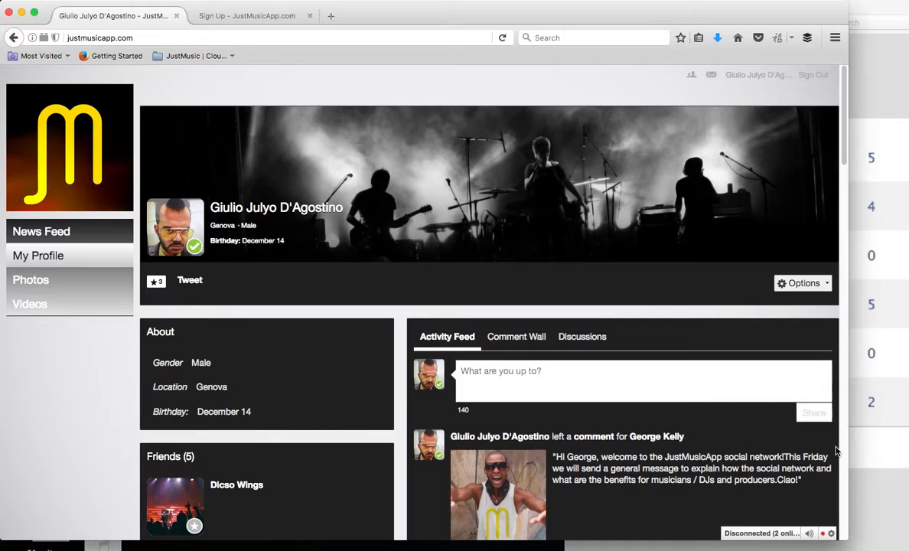
{"action": "left_click", "coordinate": [41, 231]}
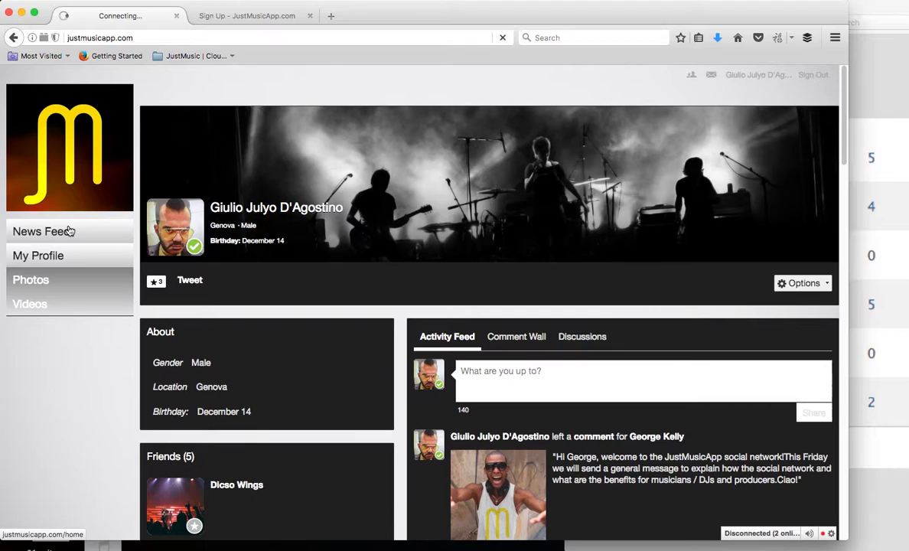
Show the Home News Feed and look over its new artists, activity stream and online members
{"action": "left_click", "coordinate": [41, 231]}
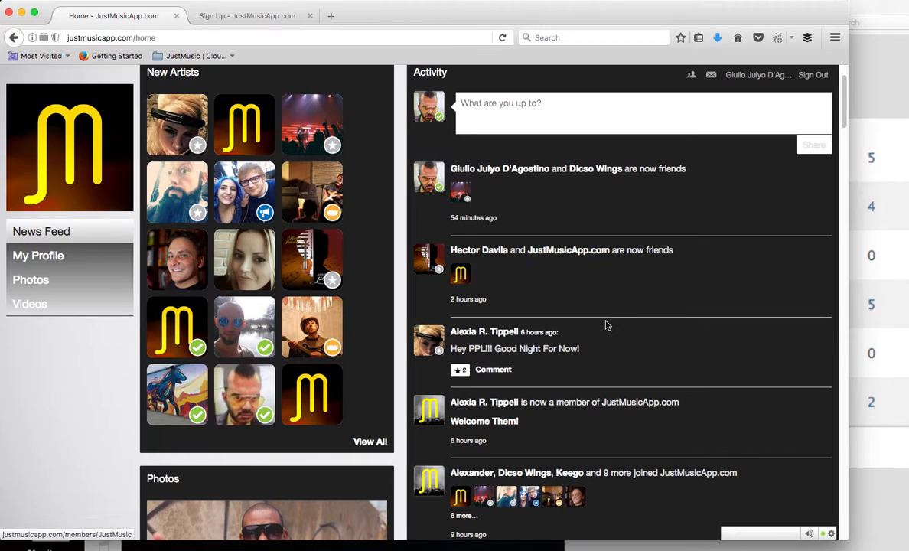
{"action": "scroll", "scroll_direction": "down", "scroll_amount": 3}
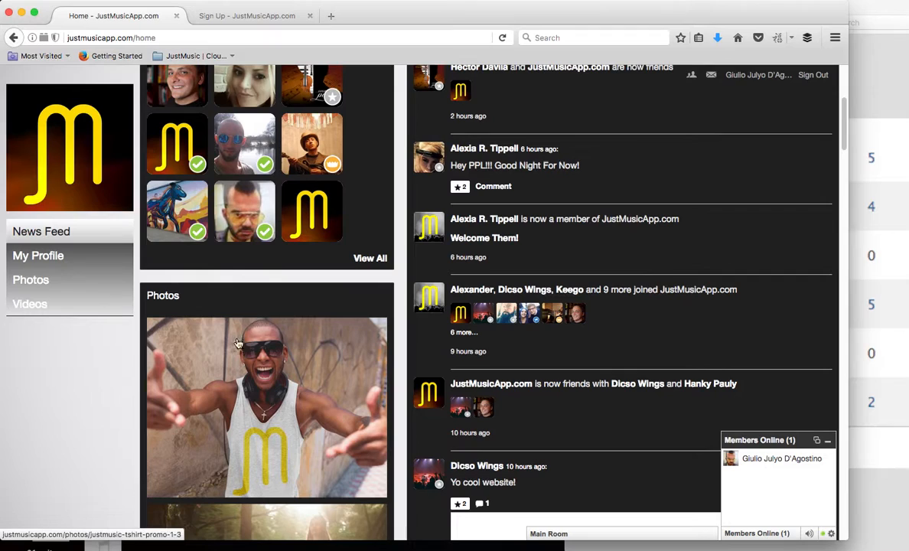
{"action": "scroll", "scroll_direction": "up", "scroll_amount": 3}
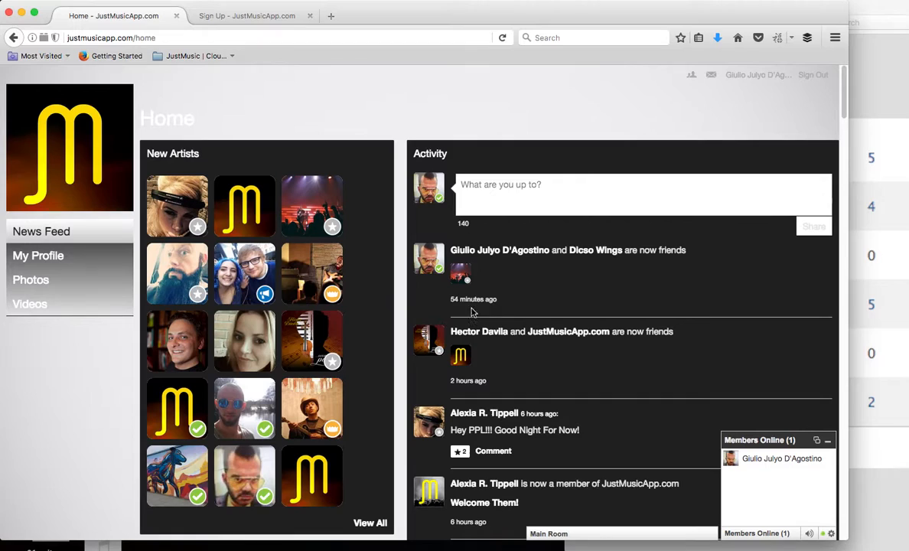
{"action": "mouse_move", "coordinate": [603, 226]}
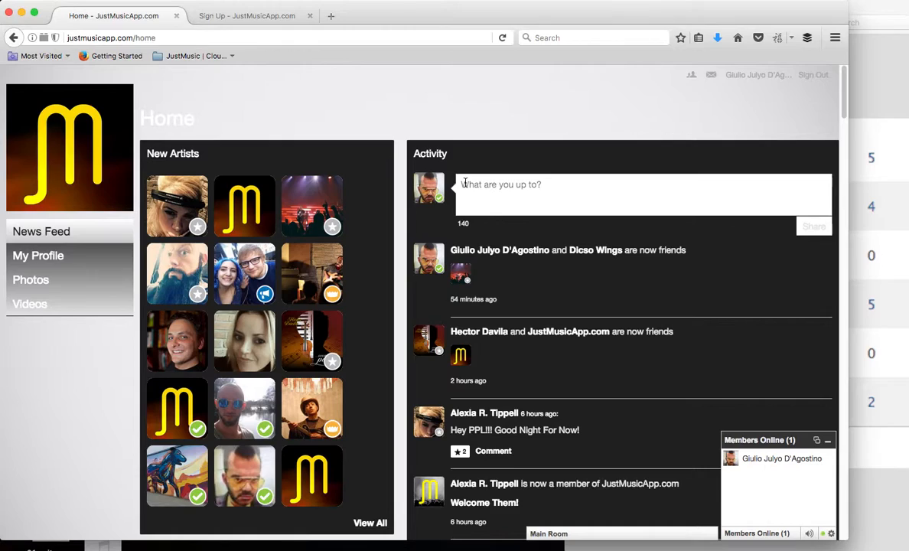
{"action": "mouse_move", "coordinate": [681, 493]}
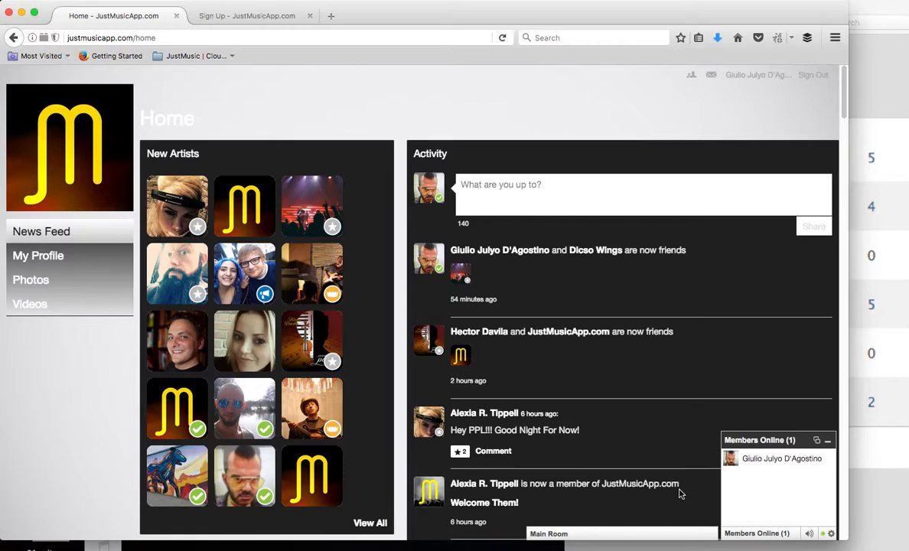
{"action": "mouse_move", "coordinate": [771, 479]}
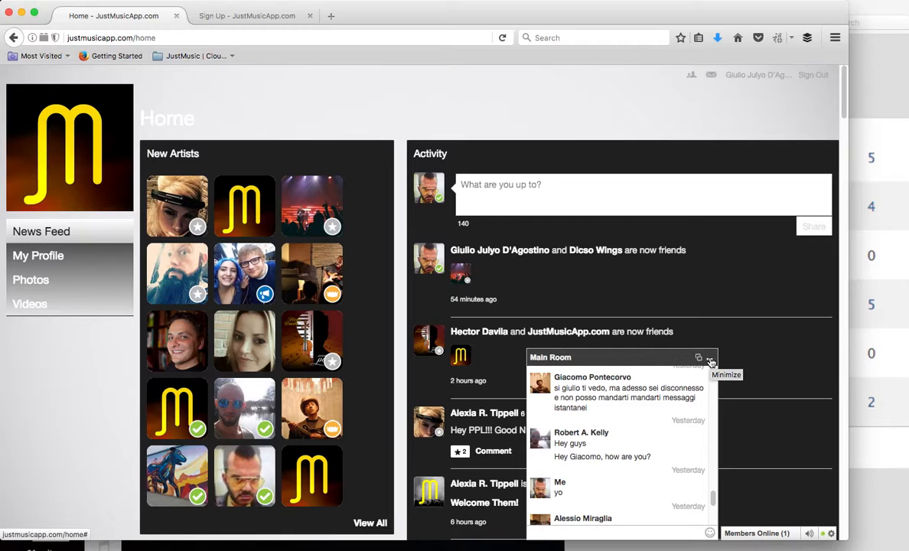
{"action": "left_click", "coordinate": [711, 358]}
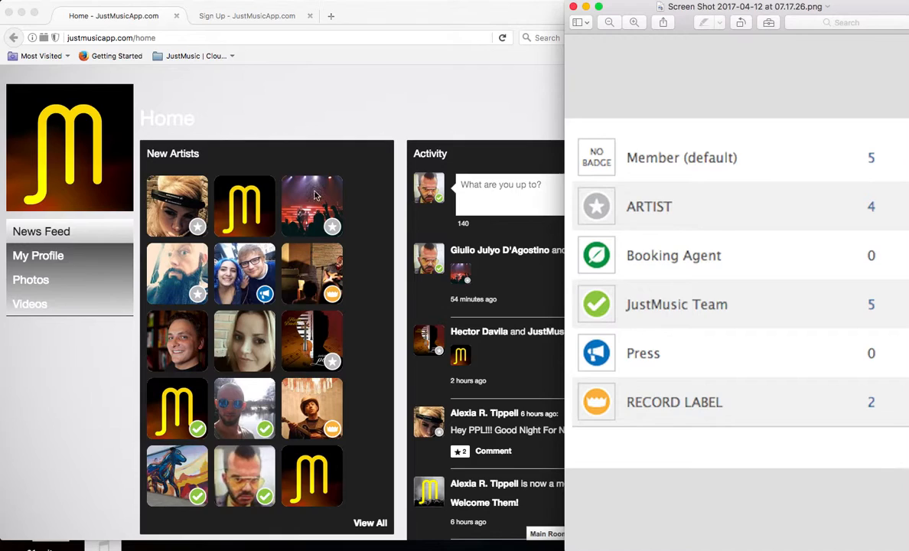
Scroll through the badge-types screenshot and the home news feed to review them
{"action": "scroll", "scroll_direction": "down", "scroll_amount": 3}
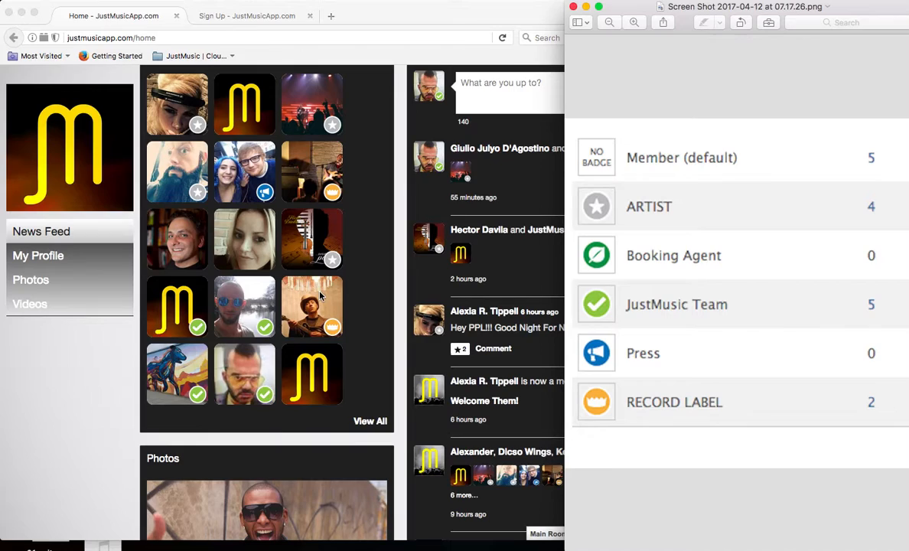
{"action": "scroll", "scroll_direction": "up", "scroll_amount": 3}
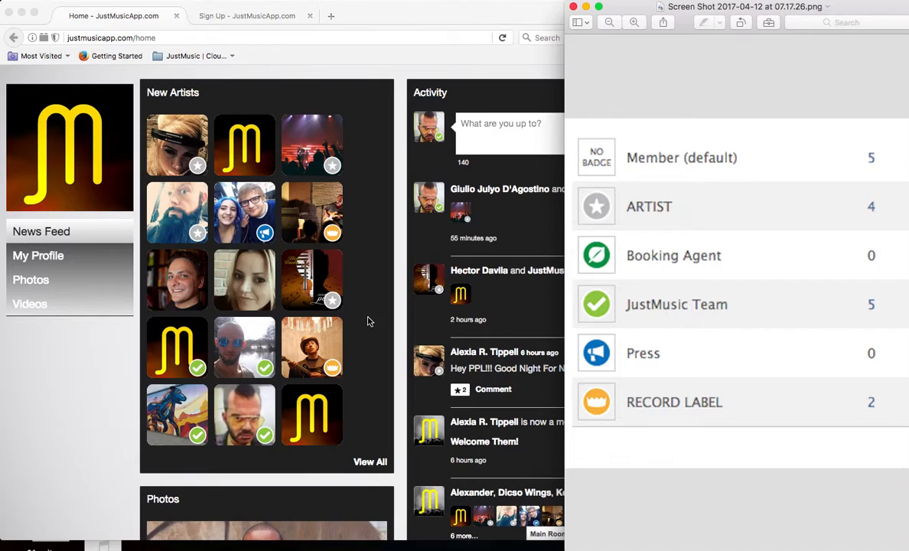
{"action": "mouse_move", "coordinate": [217, 172]}
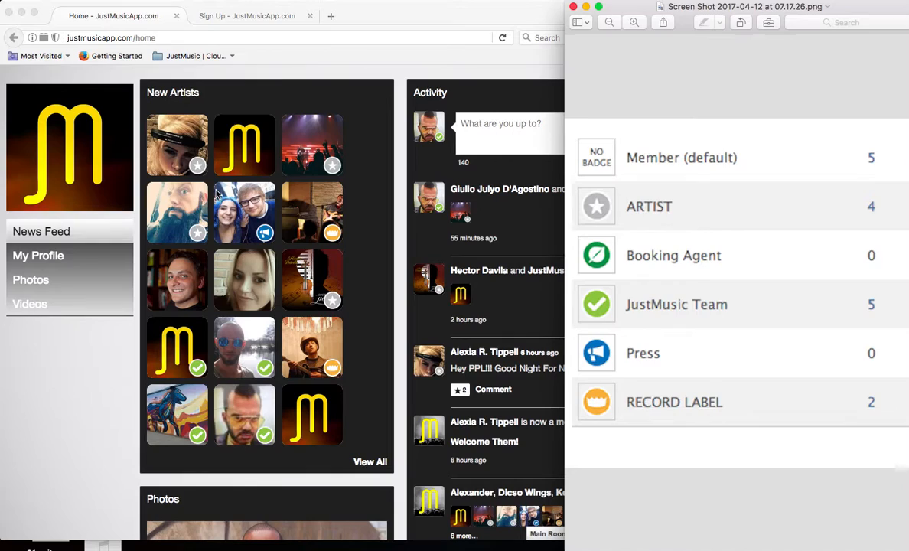
{"action": "mouse_move", "coordinate": [579, 257]}
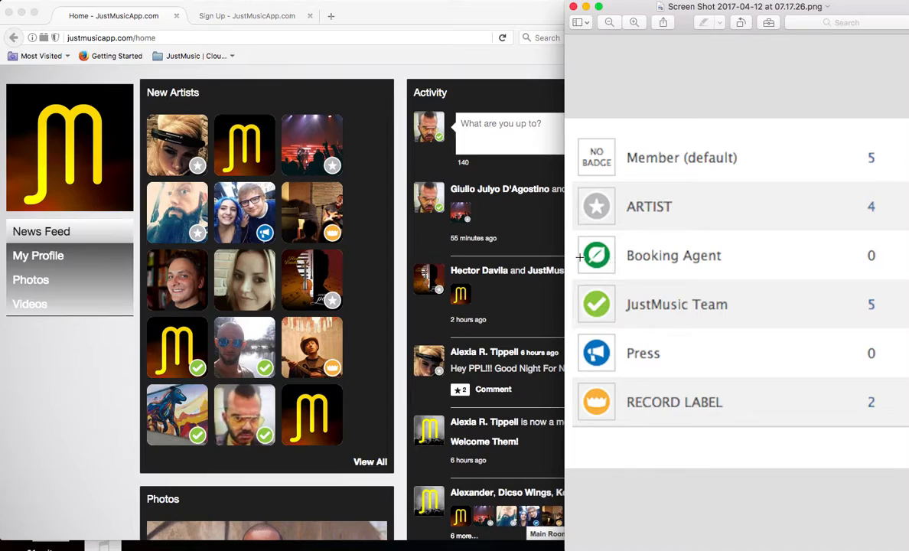
{"action": "mouse_move", "coordinate": [524, 239]}
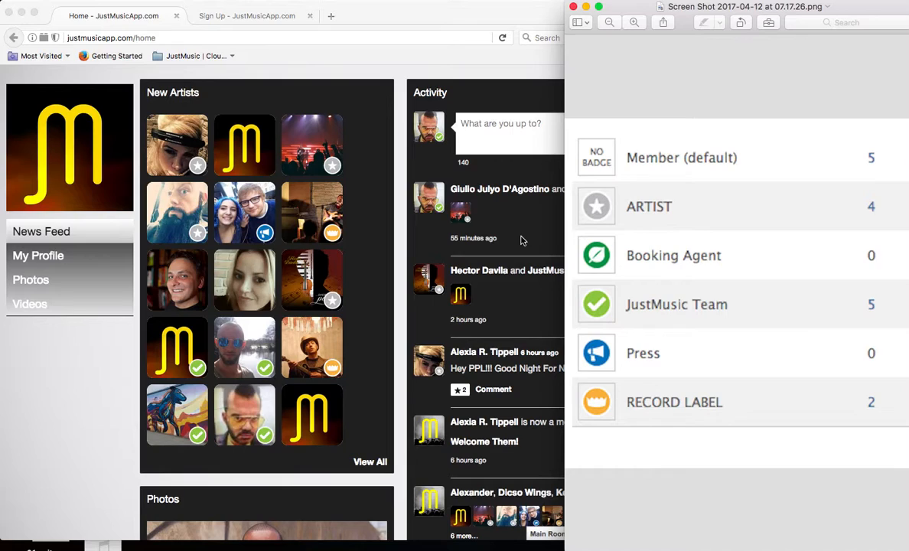
{"action": "mouse_move", "coordinate": [358, 214]}
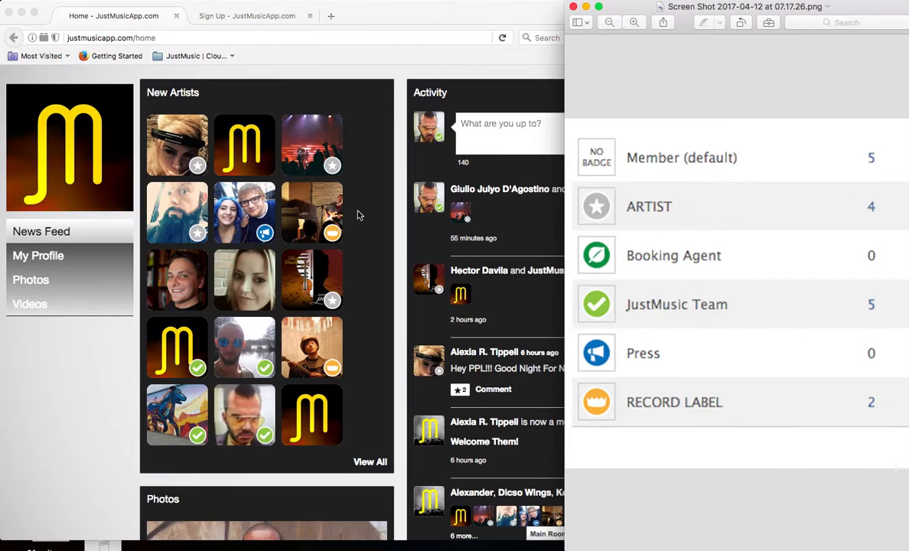
{"action": "mouse_move", "coordinate": [361, 211]}
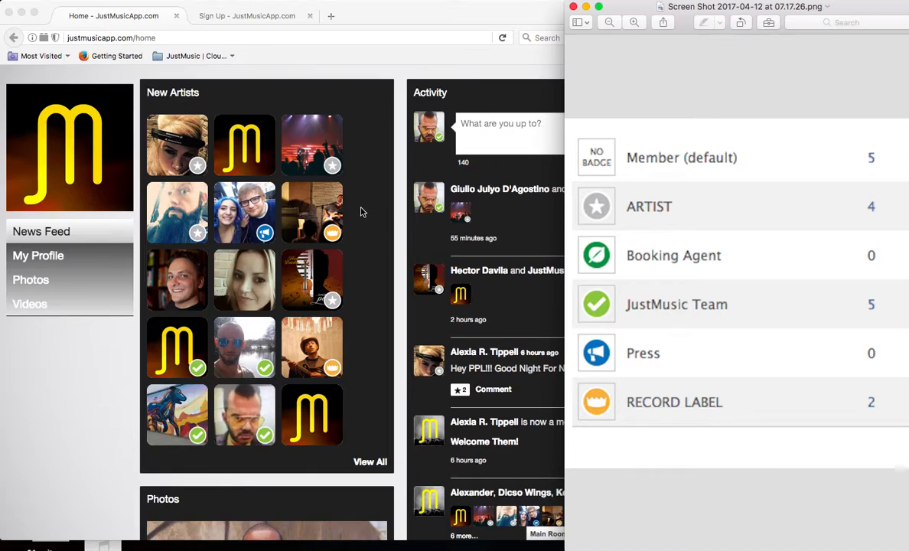
{"action": "mouse_move", "coordinate": [592, 326]}
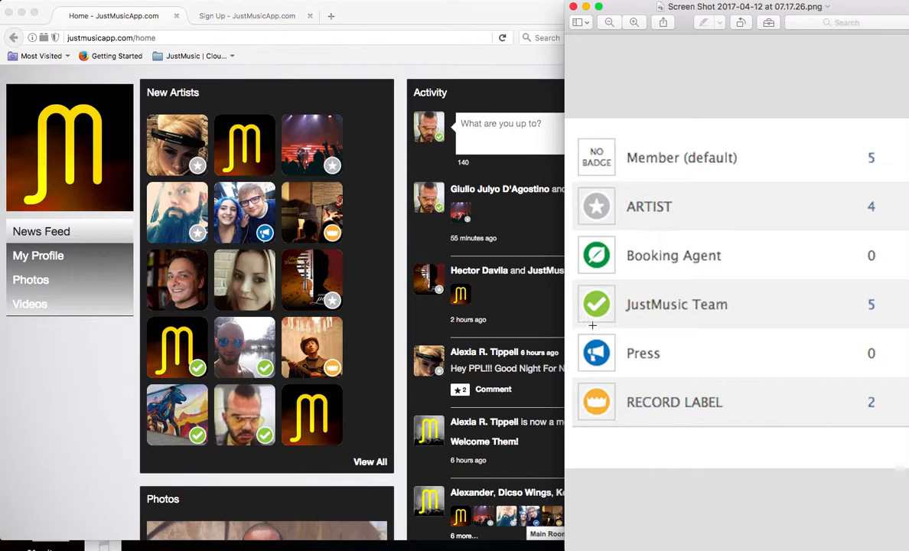
{"action": "mouse_move", "coordinate": [268, 451]}
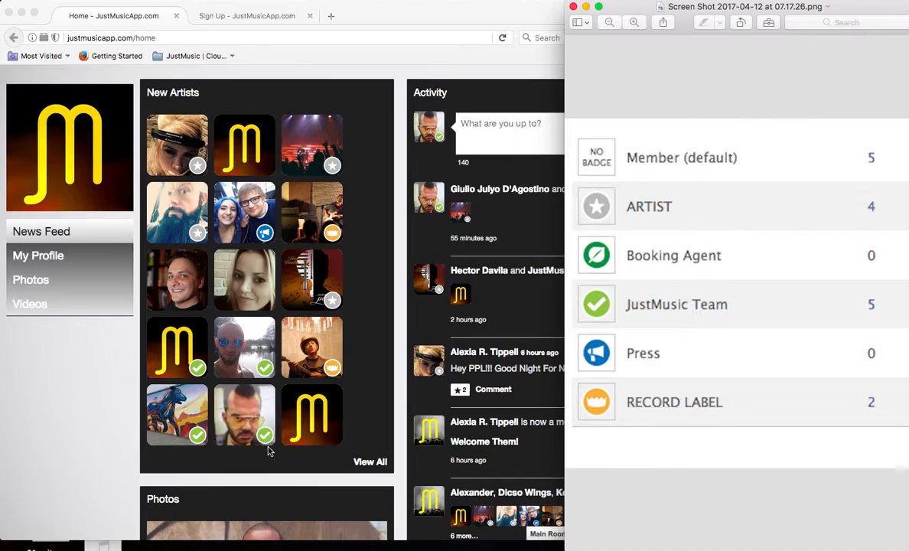
{"action": "mouse_move", "coordinate": [364, 293]}
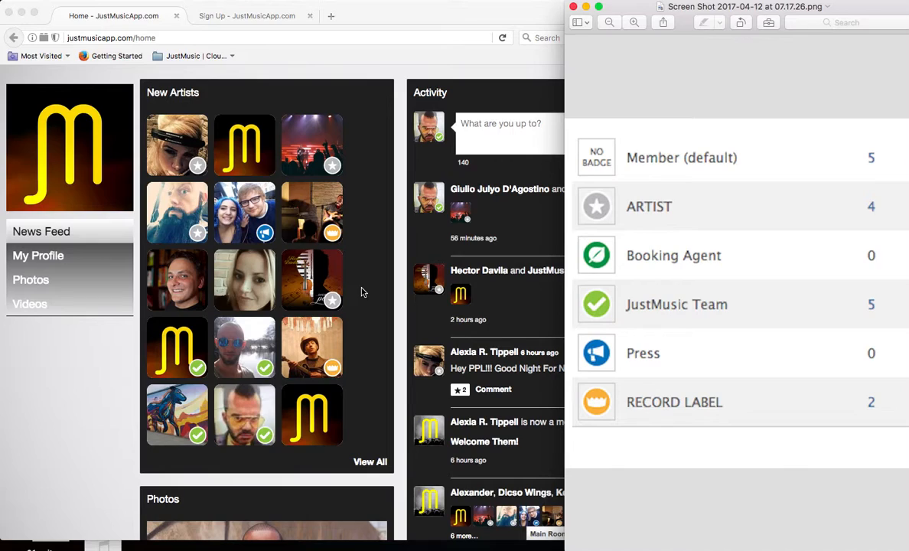
{"action": "mouse_move", "coordinate": [277, 379]}
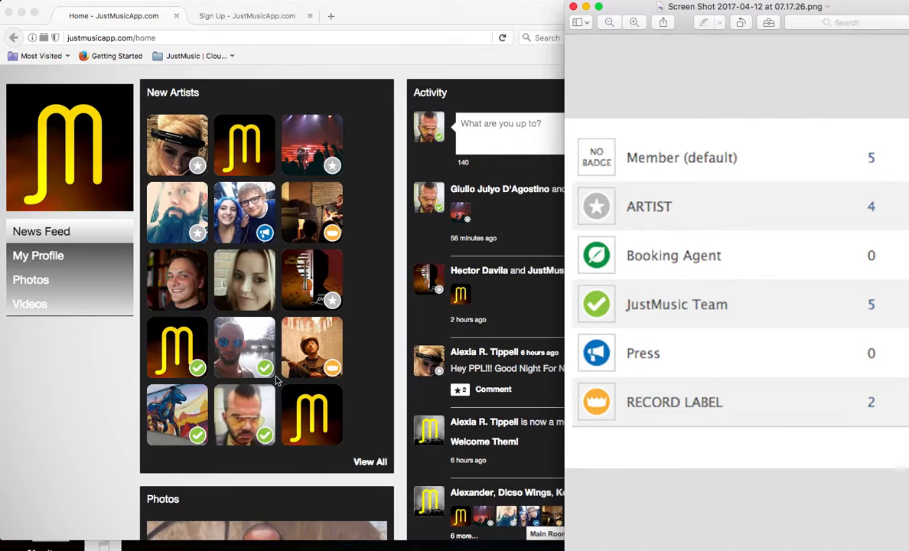
{"action": "mouse_move", "coordinate": [609, 346]}
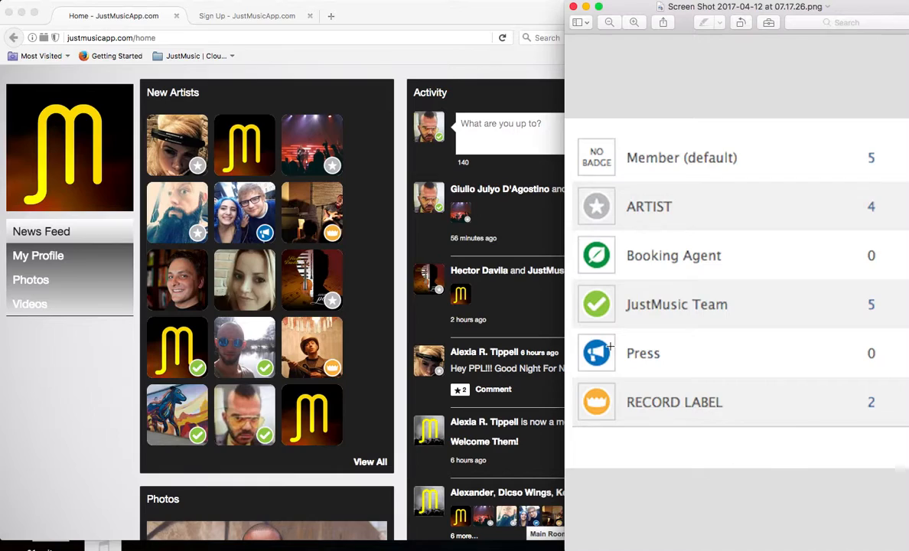
{"action": "mouse_move", "coordinate": [364, 306]}
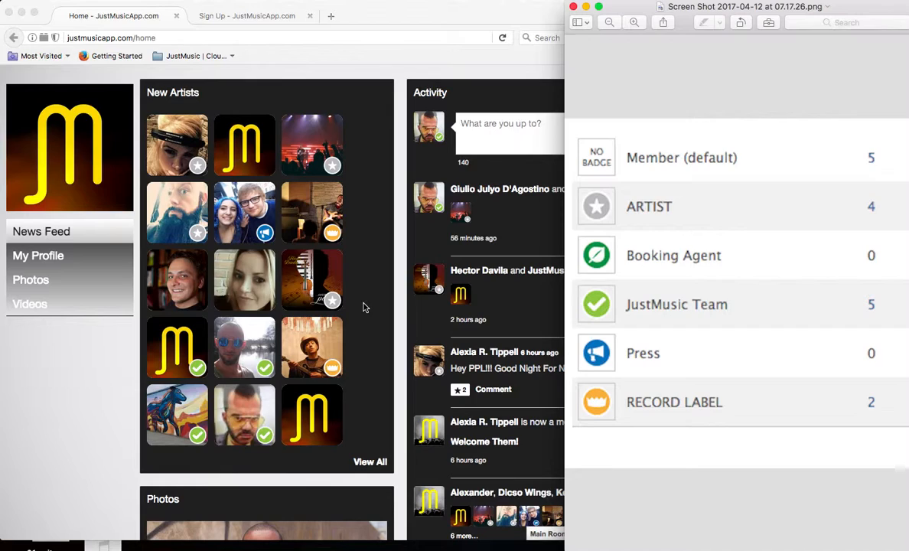
{"action": "mouse_move", "coordinate": [382, 251]}
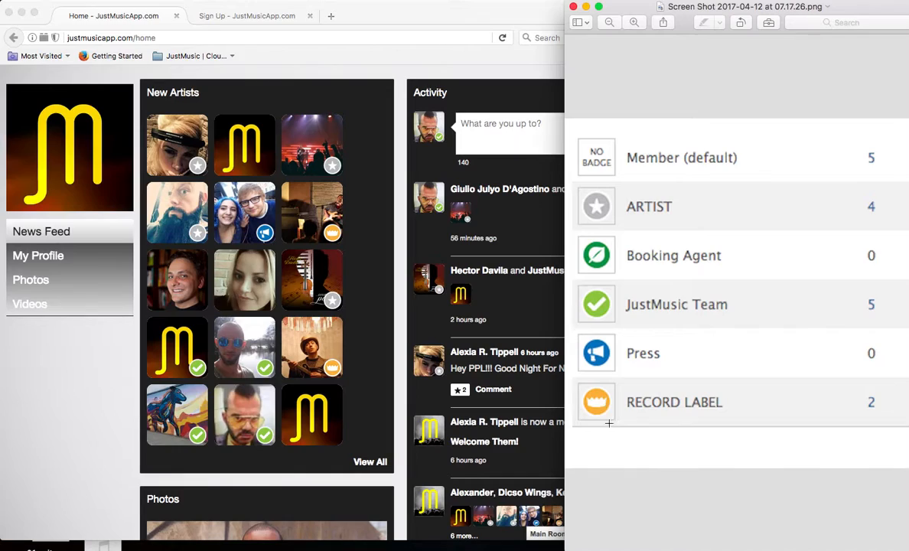
{"action": "mouse_move", "coordinate": [364, 348]}
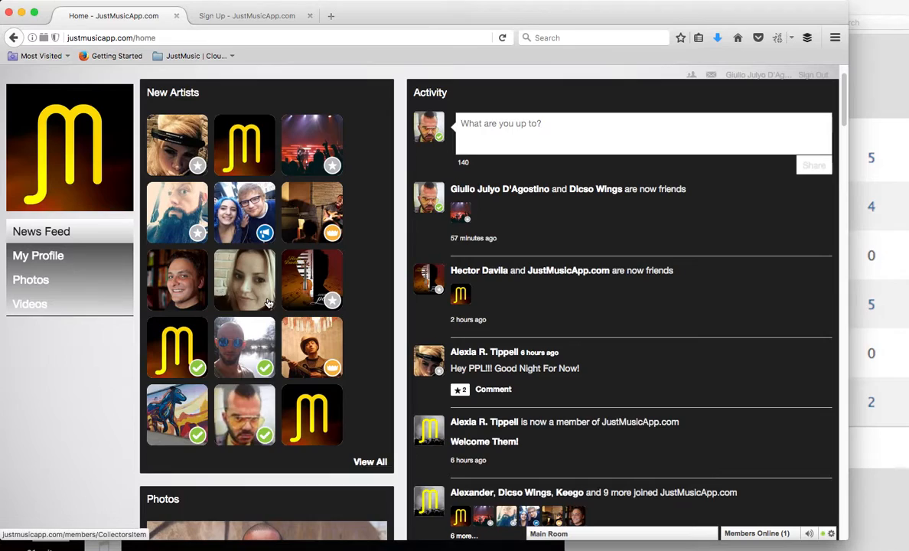
{"action": "scroll", "scroll_direction": "down", "scroll_amount": 3}
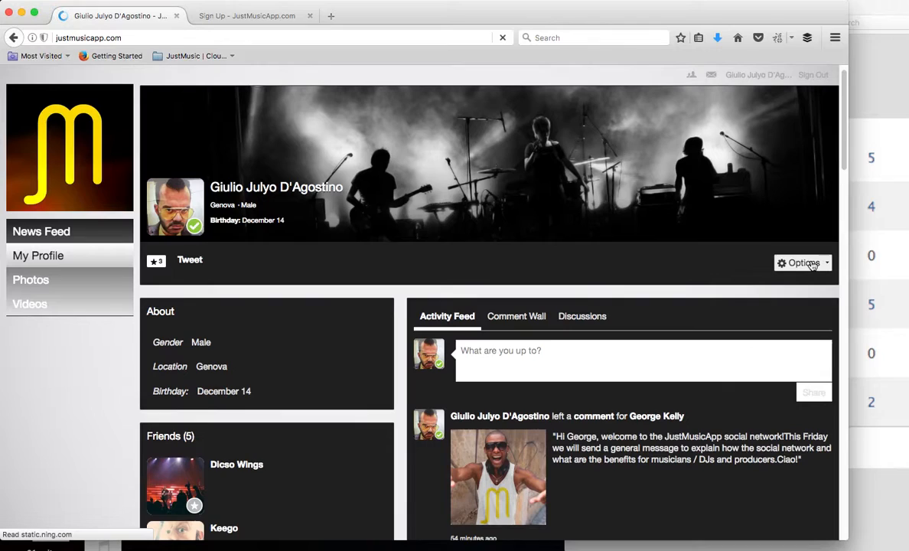
Expand the Options dropdown beside the cover photo and choose Edit Profile
{"action": "left_click", "coordinate": [802, 263]}
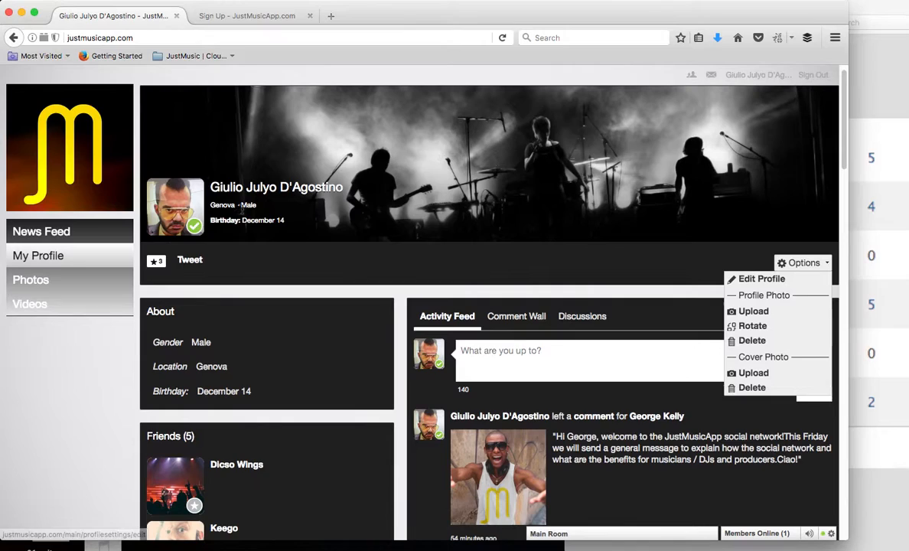
{"action": "mouse_move", "coordinate": [753, 311]}
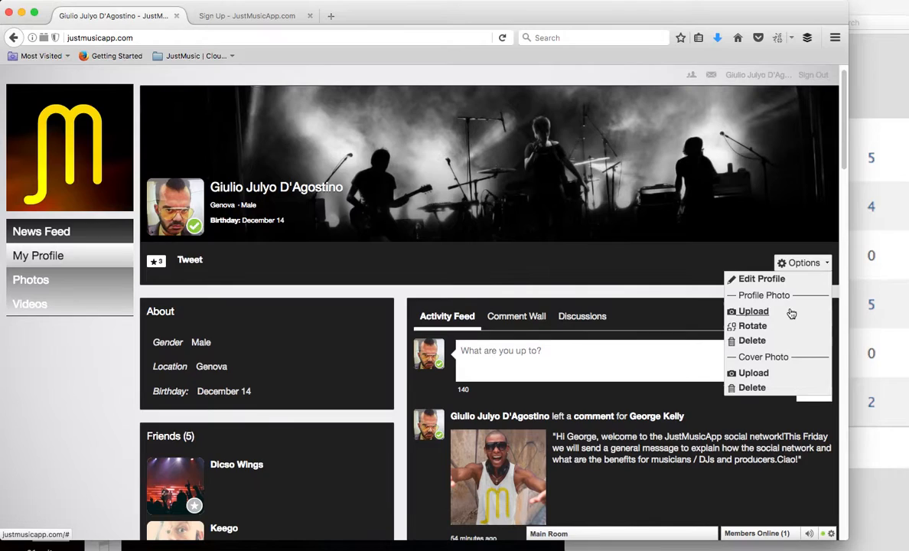
{"action": "mouse_move", "coordinate": [774, 373]}
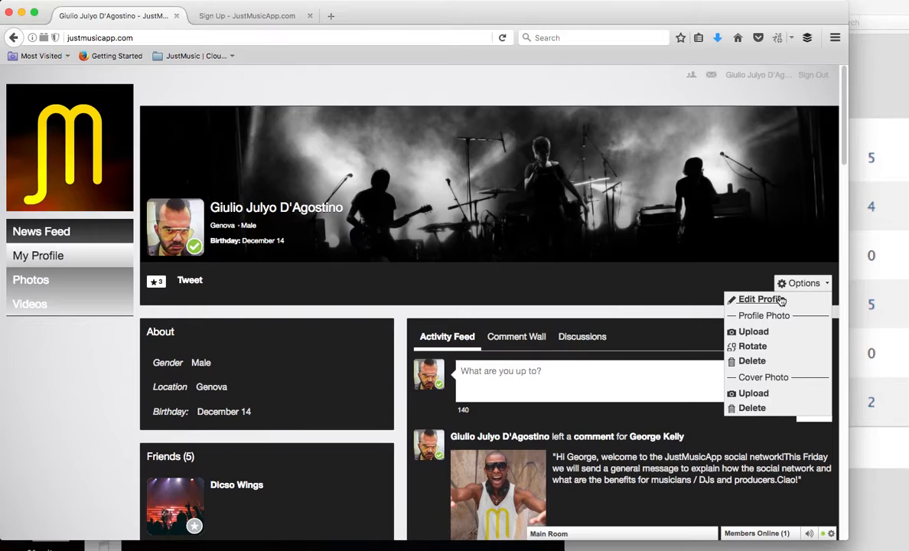
{"action": "left_click", "coordinate": [759, 298]}
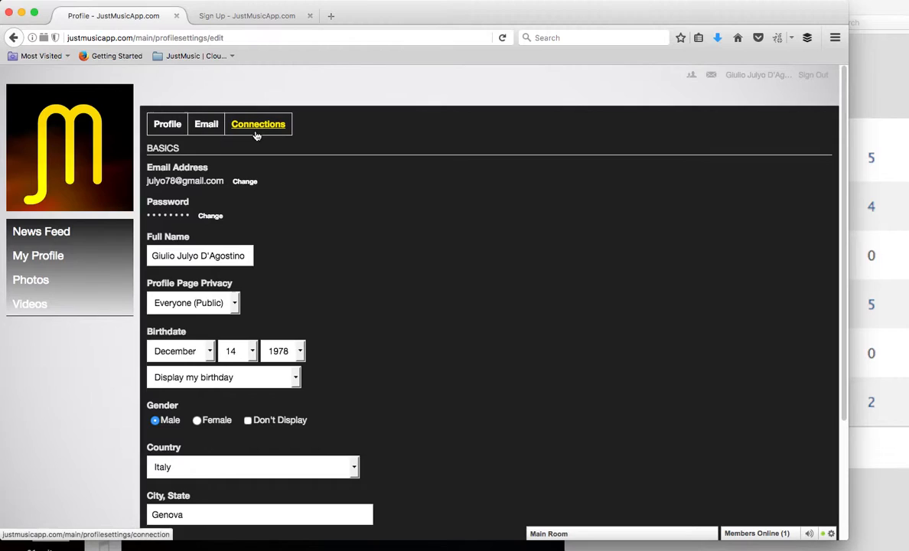
Look through the Profile settings fields, then move to the Email notification settings
{"action": "scroll", "scroll_direction": "down", "scroll_amount": 3}
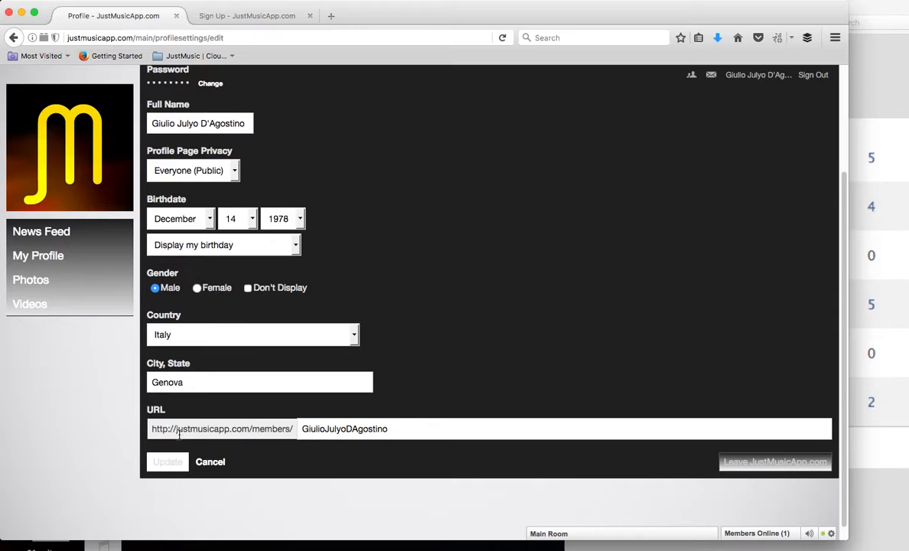
{"action": "scroll", "scroll_direction": "up", "scroll_amount": 3}
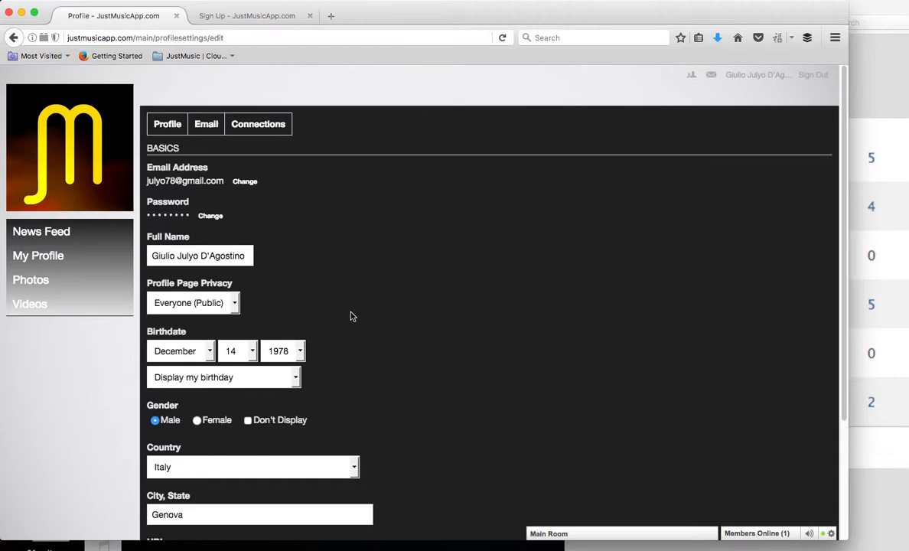
{"action": "left_click", "coordinate": [205, 122]}
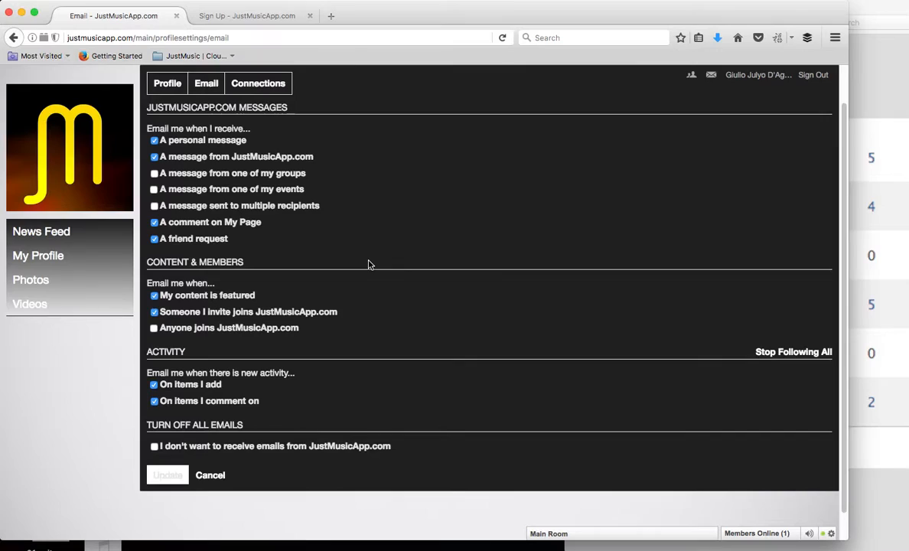
{"action": "mouse_move", "coordinate": [198, 254]}
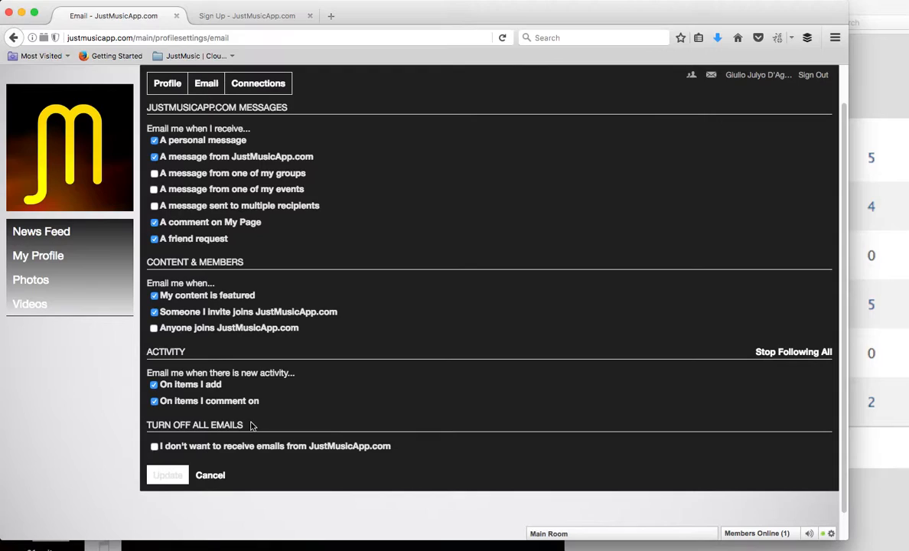
{"action": "mouse_move", "coordinate": [284, 443]}
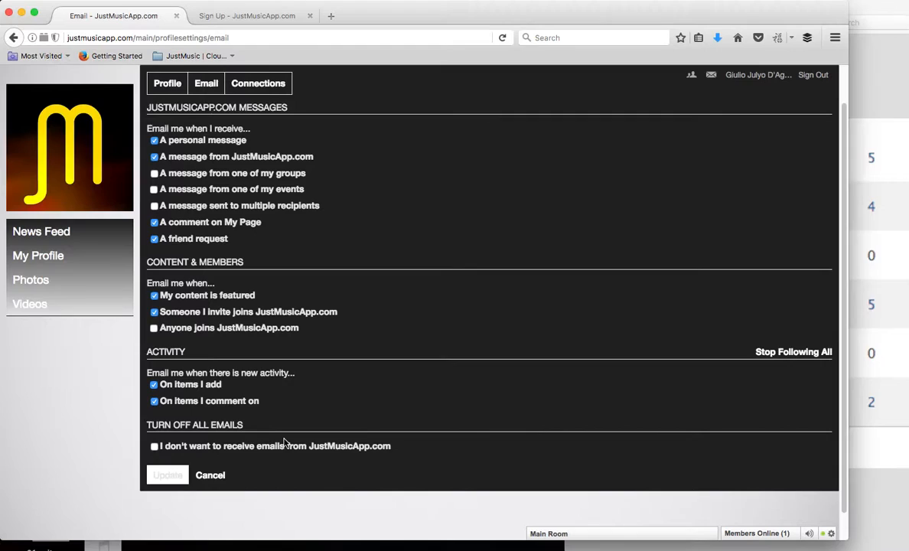
Go to the Connections settings for linked sign-in accounts
{"action": "left_click", "coordinate": [257, 83]}
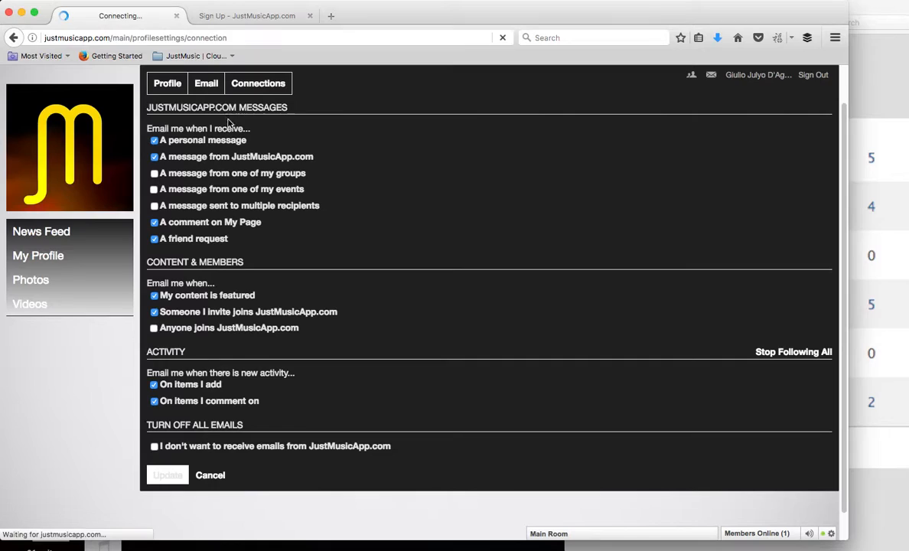
View the Facebook Sign In connection, then return to My Profile
{"action": "left_click", "coordinate": [257, 83]}
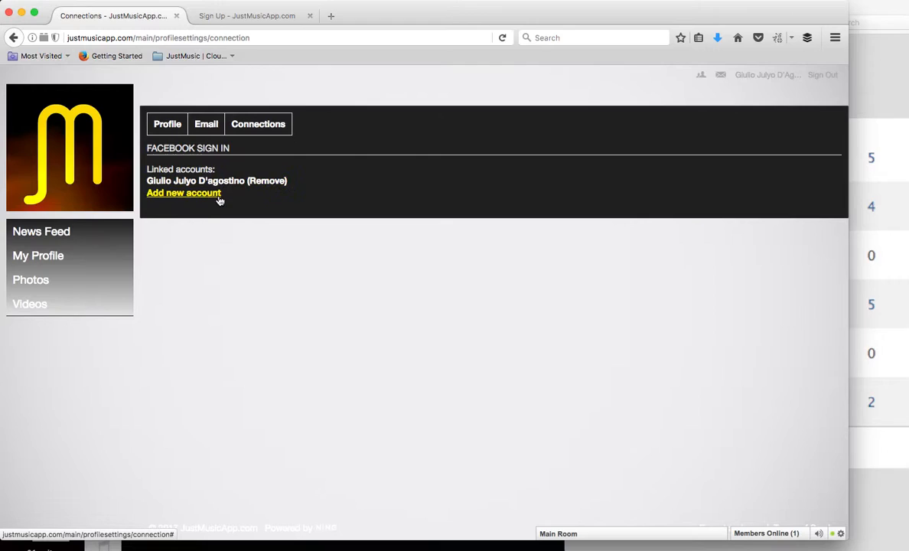
{"action": "mouse_move", "coordinate": [212, 165]}
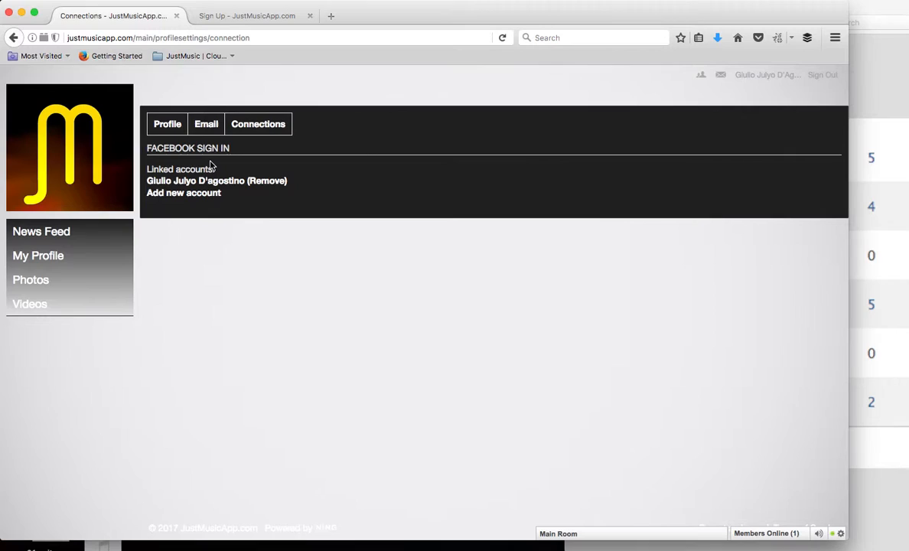
{"action": "left_click", "coordinate": [38, 256]}
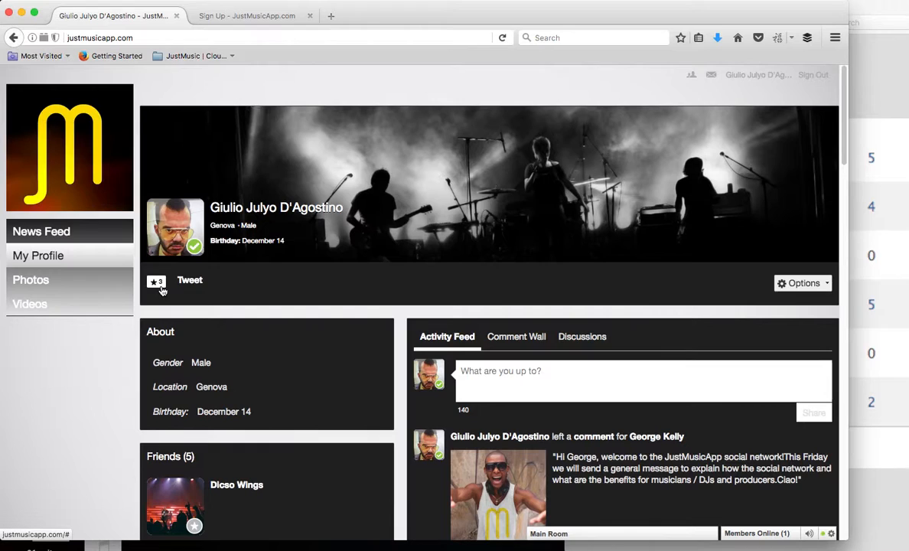
Scroll down the profile and switch to its Comment Wall with the comment editor
{"action": "scroll", "scroll_direction": "down", "scroll_amount": 3}
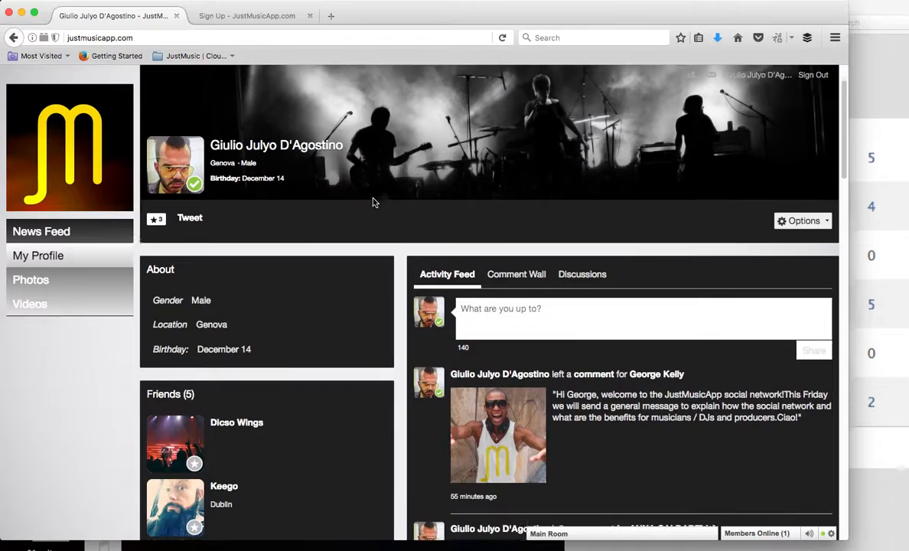
{"action": "scroll", "scroll_direction": "down", "scroll_amount": 3}
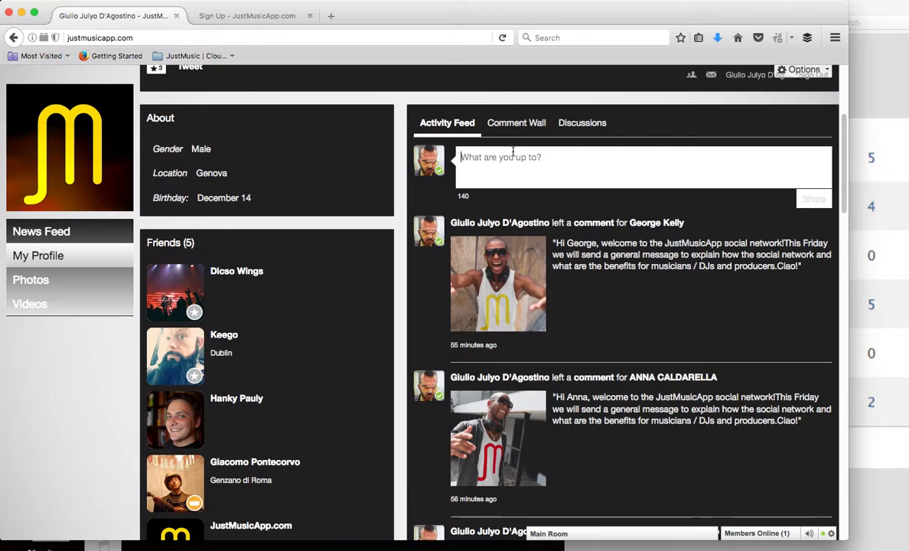
{"action": "left_click", "coordinate": [516, 122]}
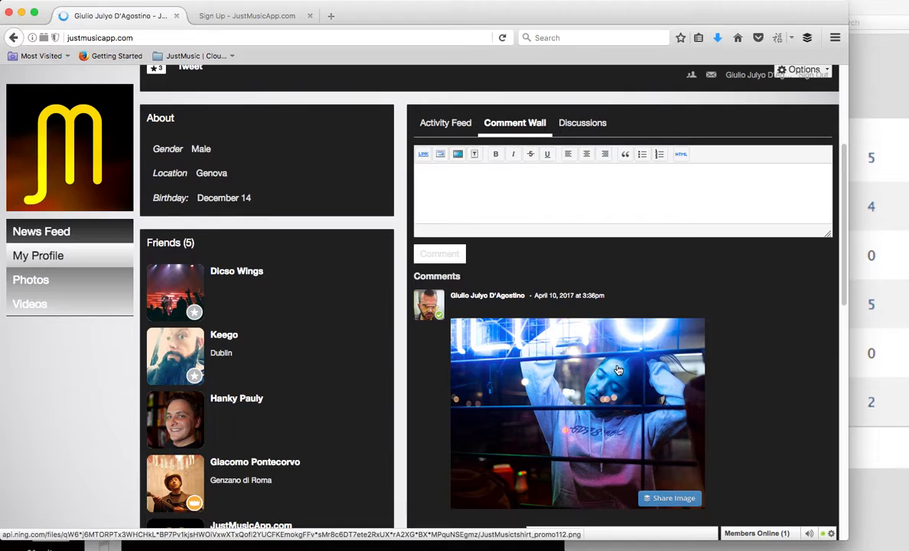
Start a new comment and bring up the Add Image dialog from the editor's Image button
{"action": "scroll", "scroll_direction": "up", "scroll_amount": 3}
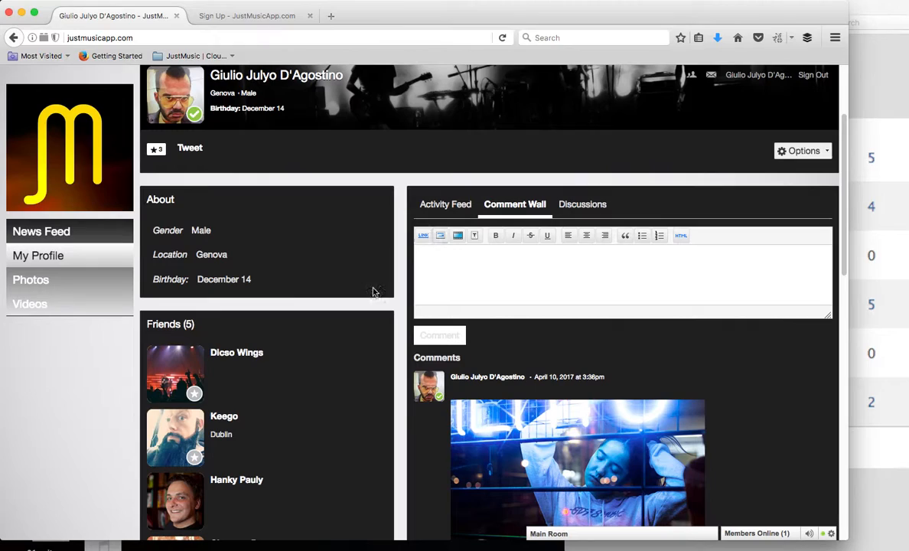
{"action": "mouse_move", "coordinate": [441, 236]}
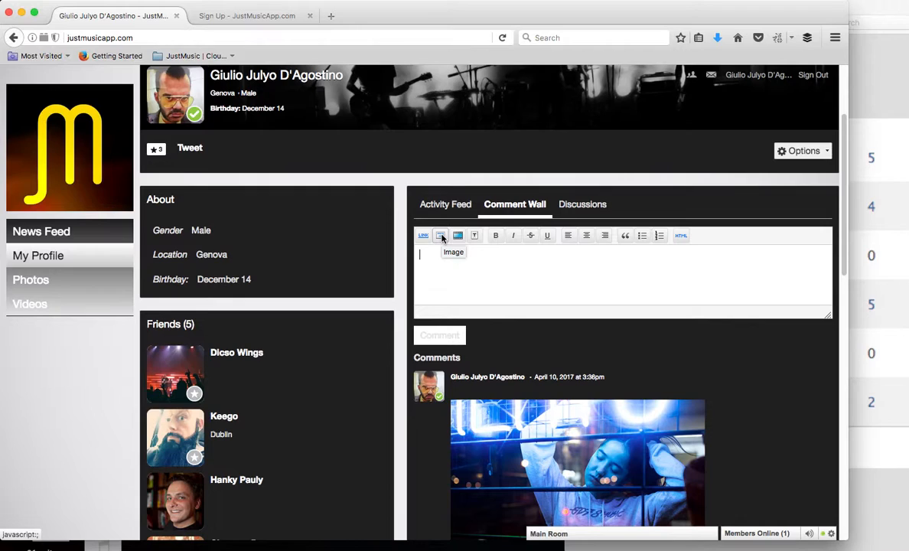
{"action": "left_click", "coordinate": [457, 236]}
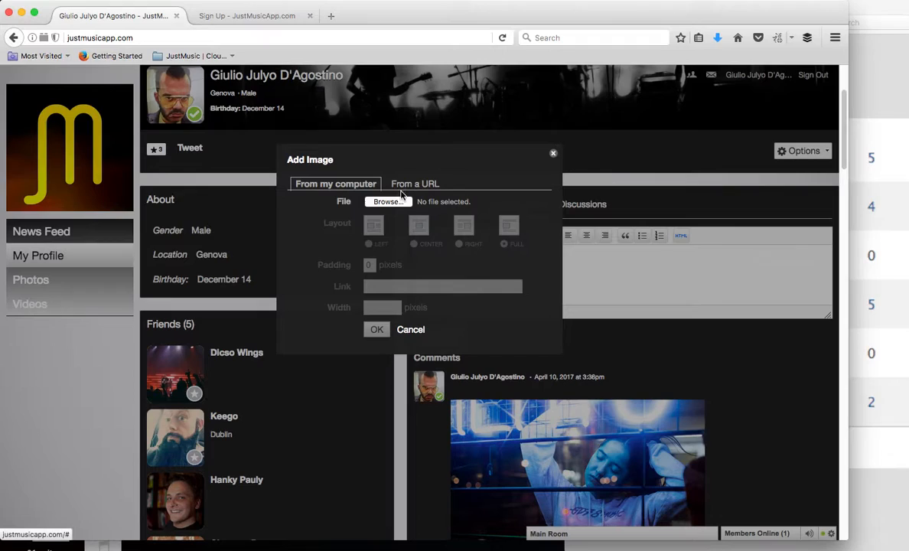
{"action": "left_click", "coordinate": [415, 183]}
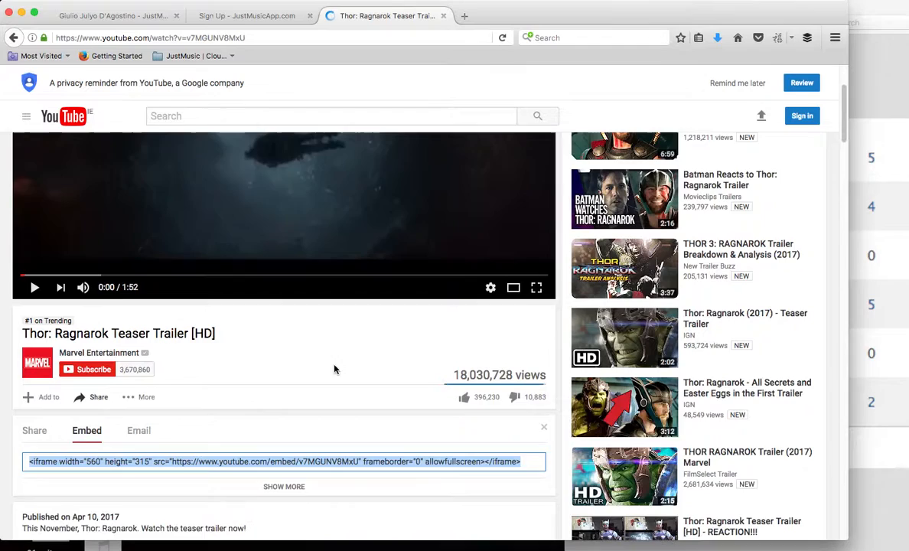
Return from the Thor: Ragnarok trailer's YouTube page to the JustMusicApp.com comment wall
{"action": "left_click", "coordinate": [113, 15]}
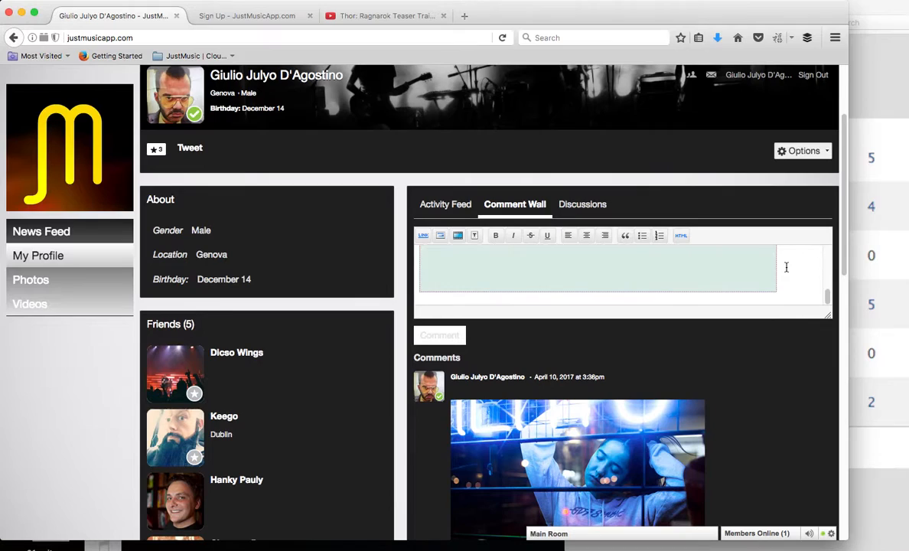
Scroll through the comment wall before viewing the empty Discussions section
{"action": "scroll", "scroll_direction": "down", "scroll_amount": 3}
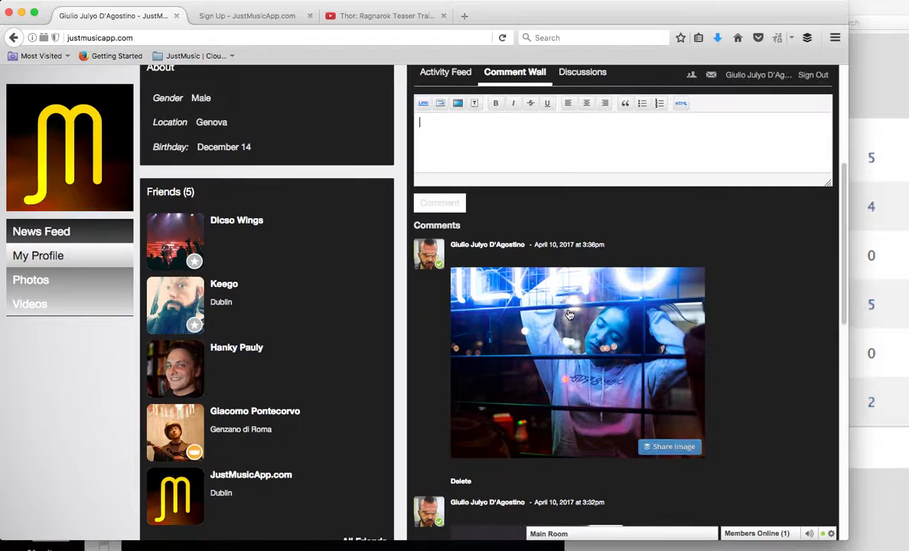
{"action": "scroll", "scroll_direction": "up", "scroll_amount": 3}
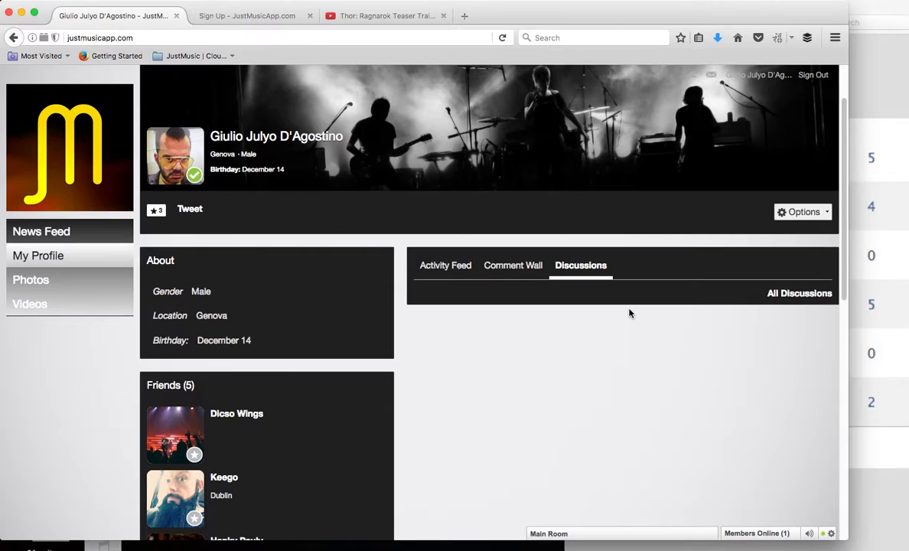
Open Keego's member profile from the Friends panel
{"action": "left_click", "coordinate": [39, 231]}
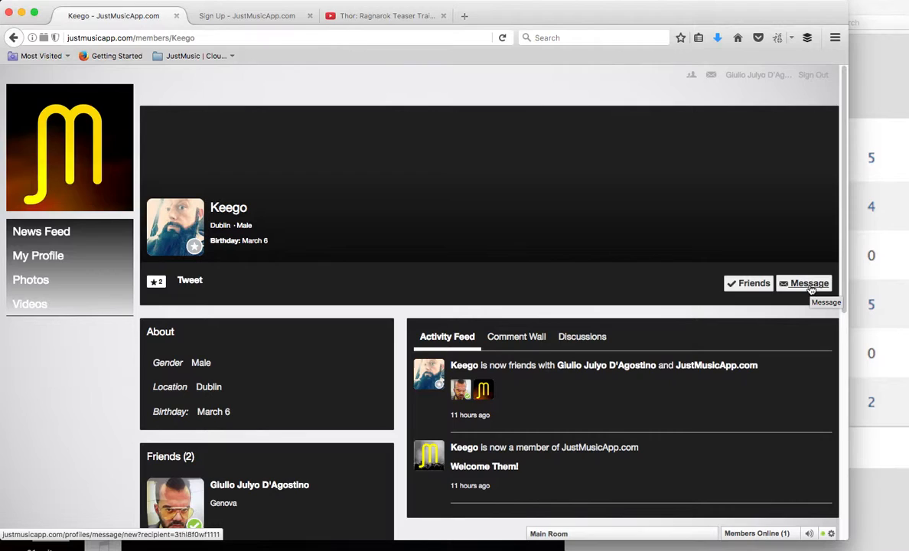
Show Keego's Comment Wall and briefly check the Main Room chat messages
{"action": "left_click", "coordinate": [515, 336]}
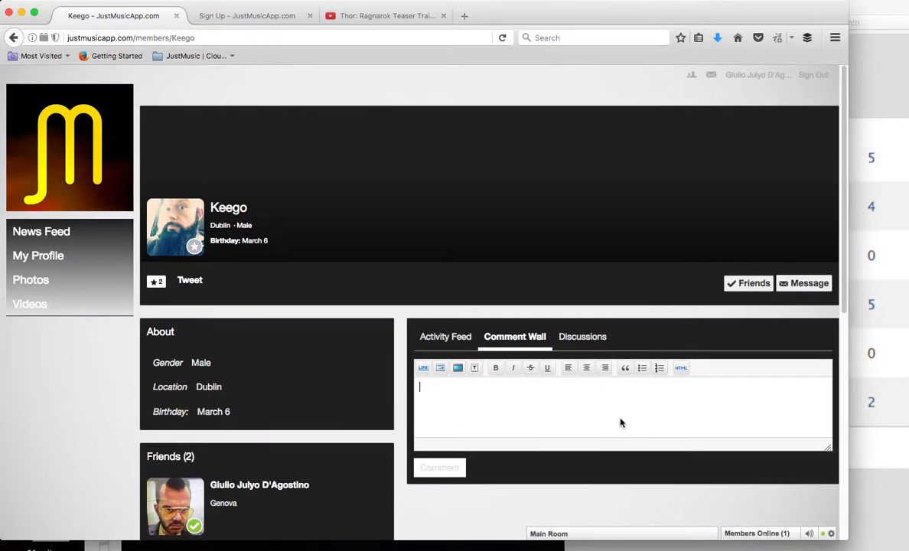
{"action": "scroll", "scroll_direction": "down", "scroll_amount": 3}
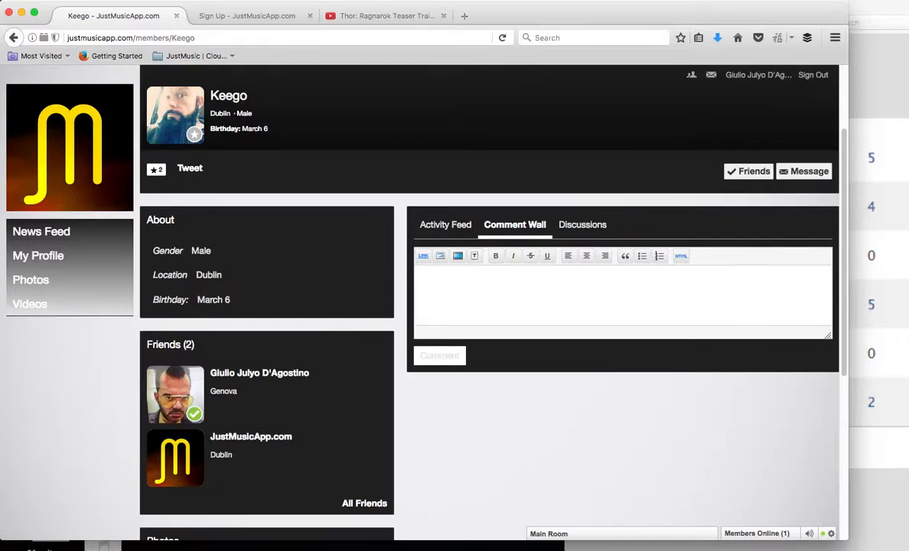
{"action": "left_click", "coordinate": [548, 533]}
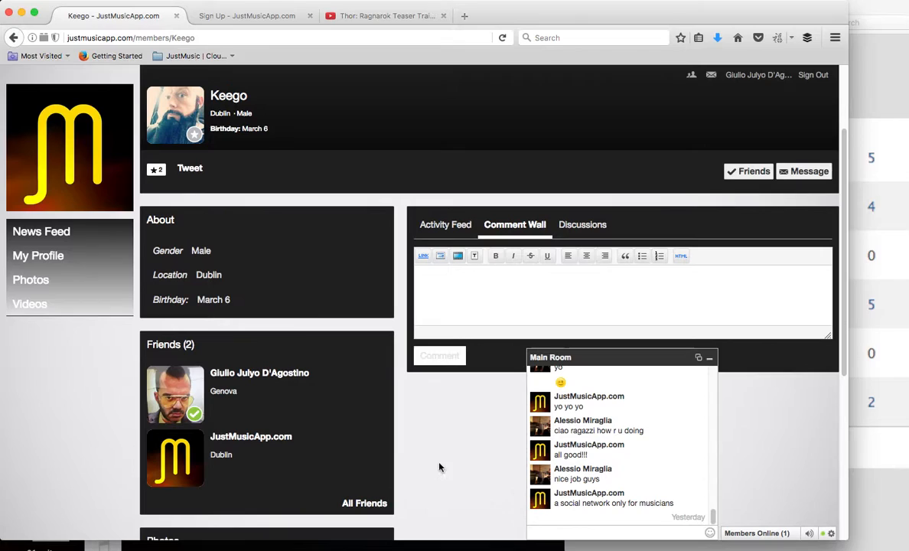
{"action": "scroll", "scroll_direction": "up", "scroll_amount": 3}
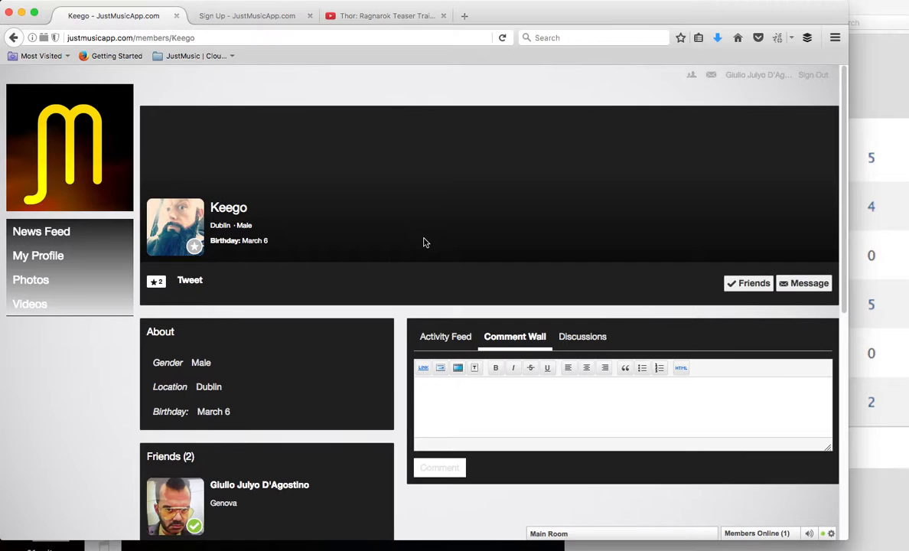